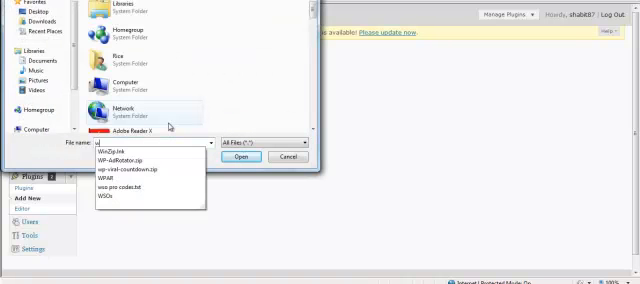
- Upload WP-AdRotator.zip as a new plugin, install it, and activate it
click(235, 157)
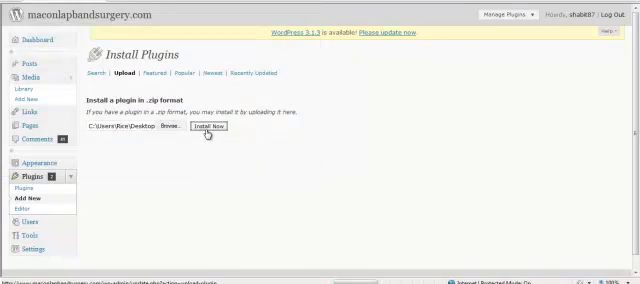
click(224, 128)
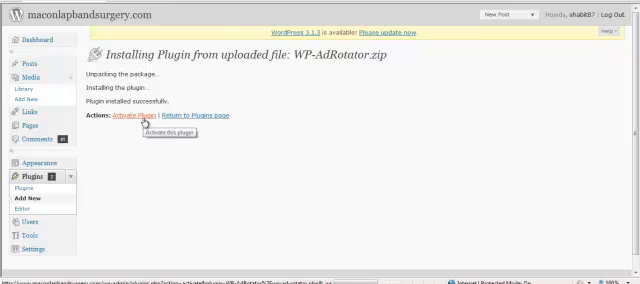
click(142, 120)
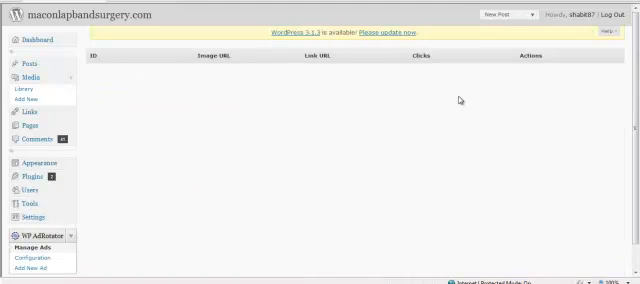
scroll(down, 3)
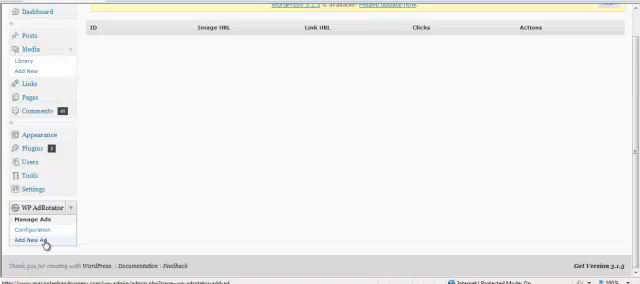
click(33, 237)
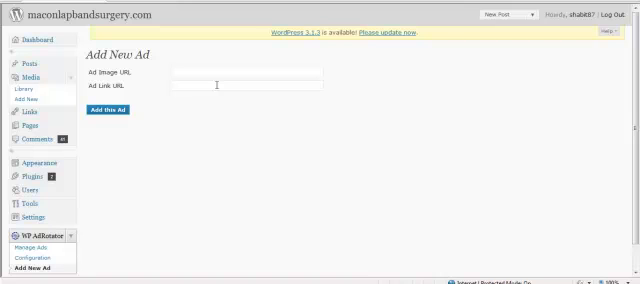
mouse_move(34, 98)
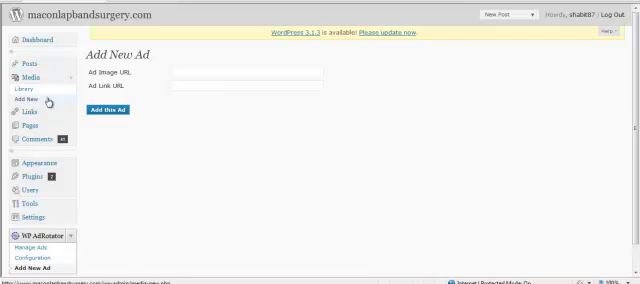
click(32, 88)
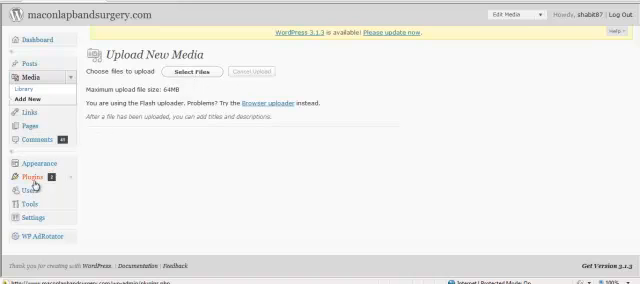
mouse_move(40, 234)
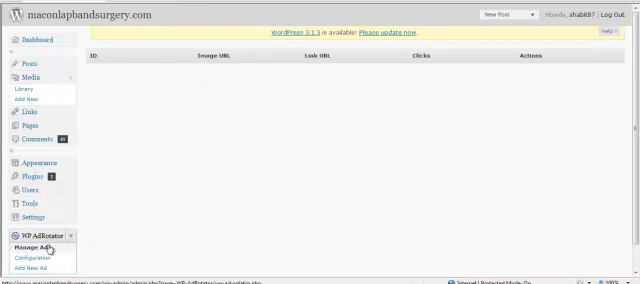
- Add three banner ads in WP AdRotator, each with an image URL and a link URL, one linking to msn
click(33, 268)
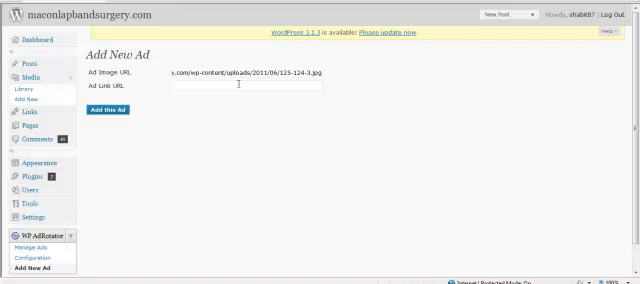
text(http)
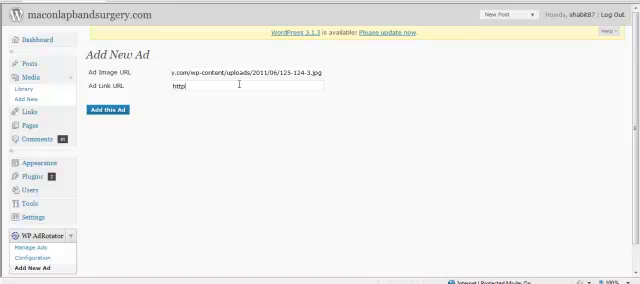
text(://www.)
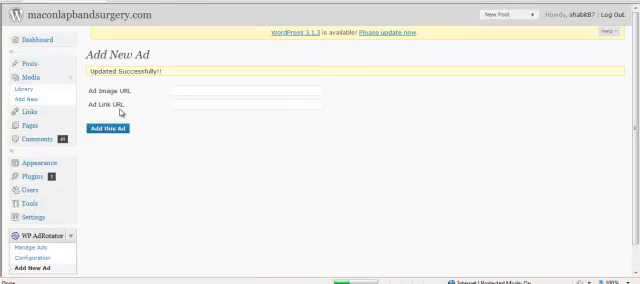
mouse_move(158, 230)
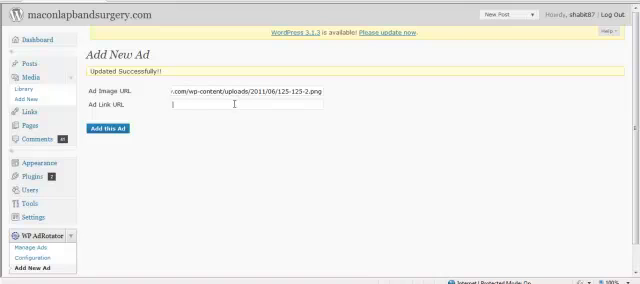
text(http:/)
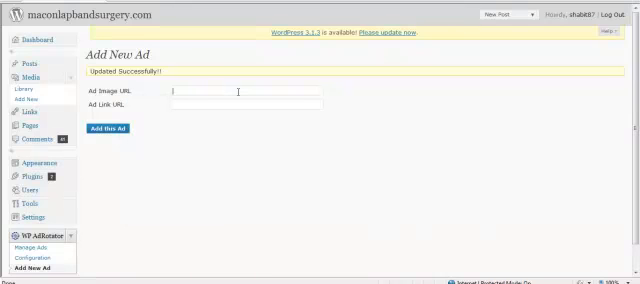
text(http://)
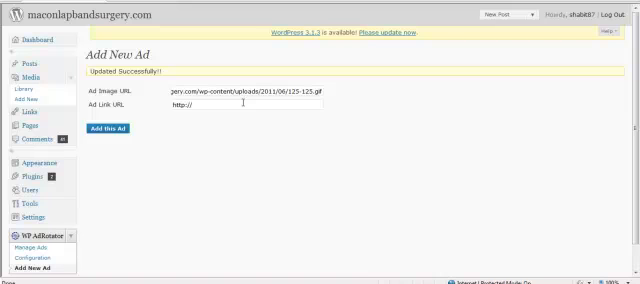
text(www.msn.co)
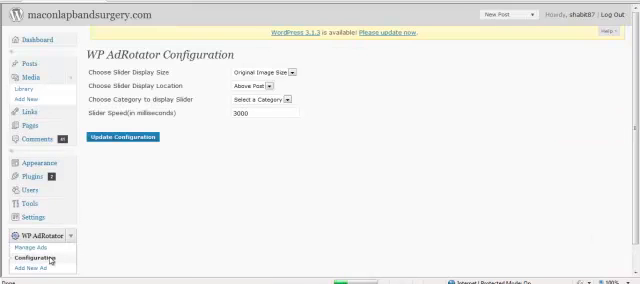
mouse_move(307, 97)
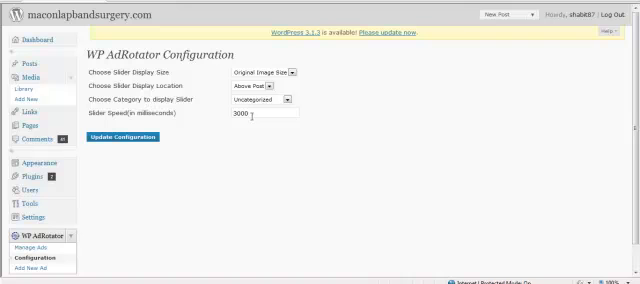
mouse_move(170, 140)
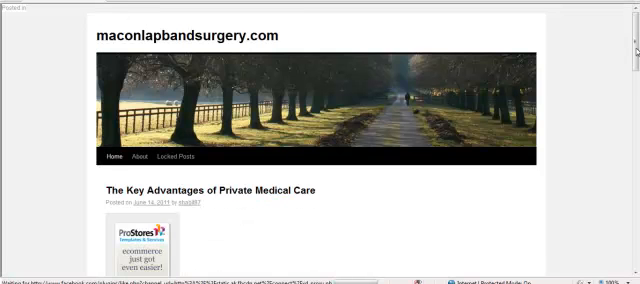
- Scroll the live front page to confirm banner ads above the posts, including Sample Post 2
scroll(down, 3)
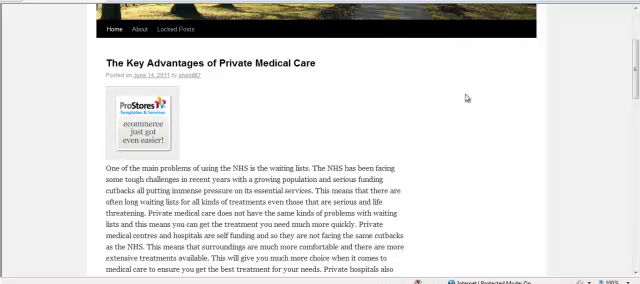
scroll(down, 3)
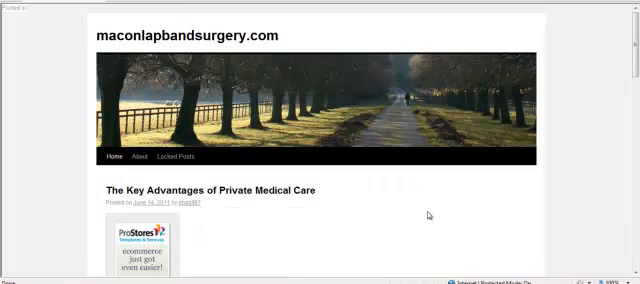
scroll(down, 3)
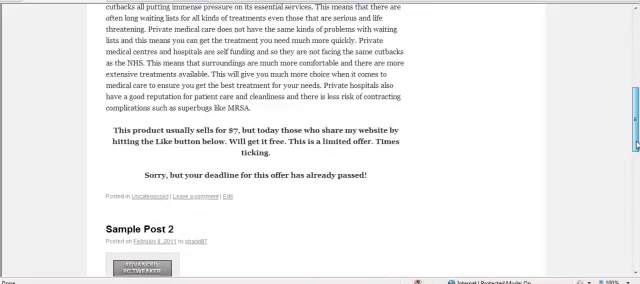
scroll(down, 3)
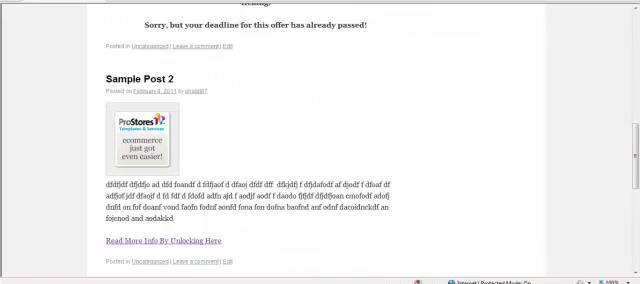